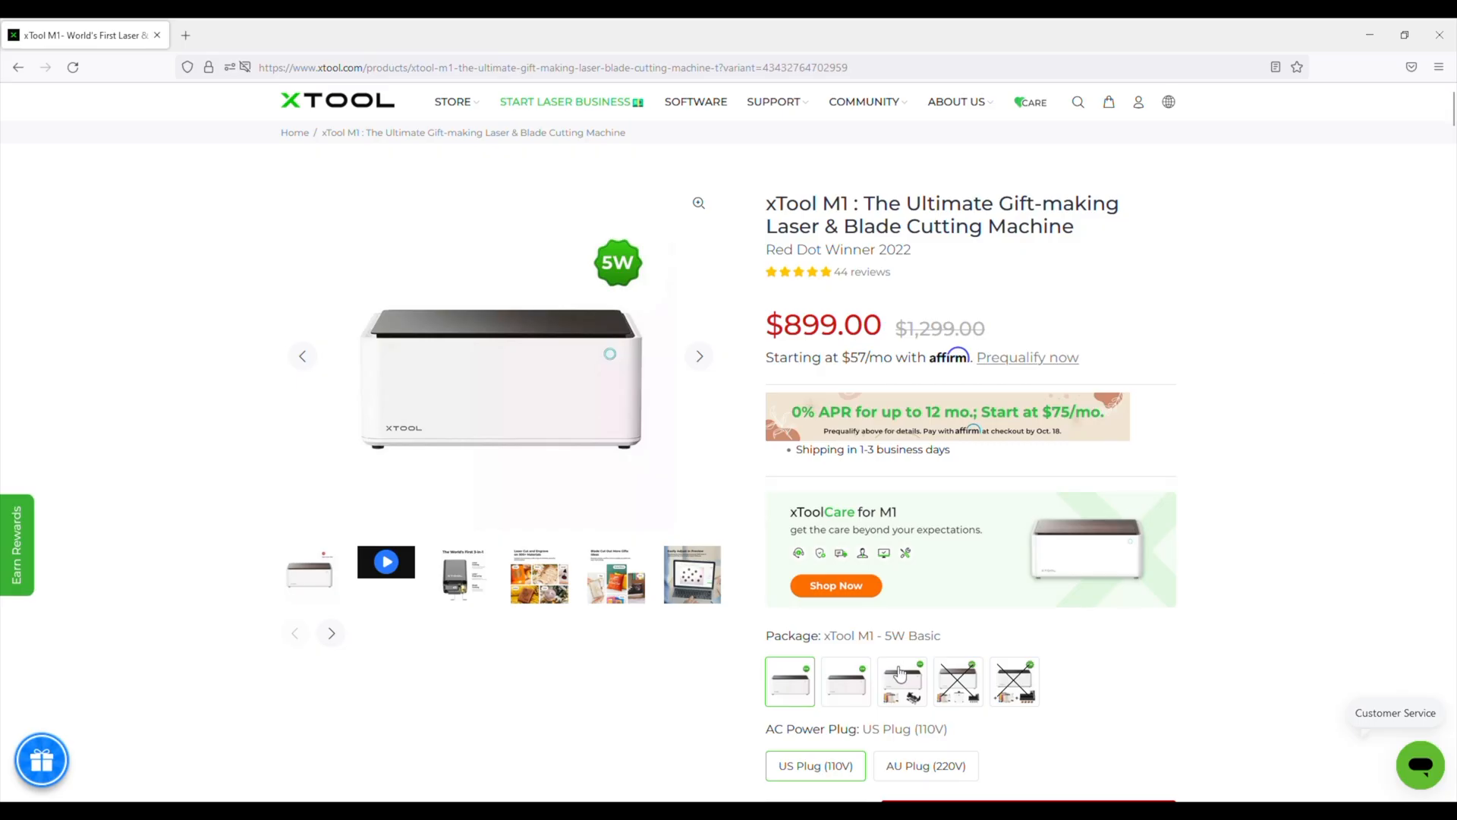
Compare the 10W Basic and 10W Deluxe (RA2 Pro) prices, then show the 10W Deluxe (RA1) + Air Purifier bundle at $1,838
{"action": "left_click", "coordinate": [846, 680]}
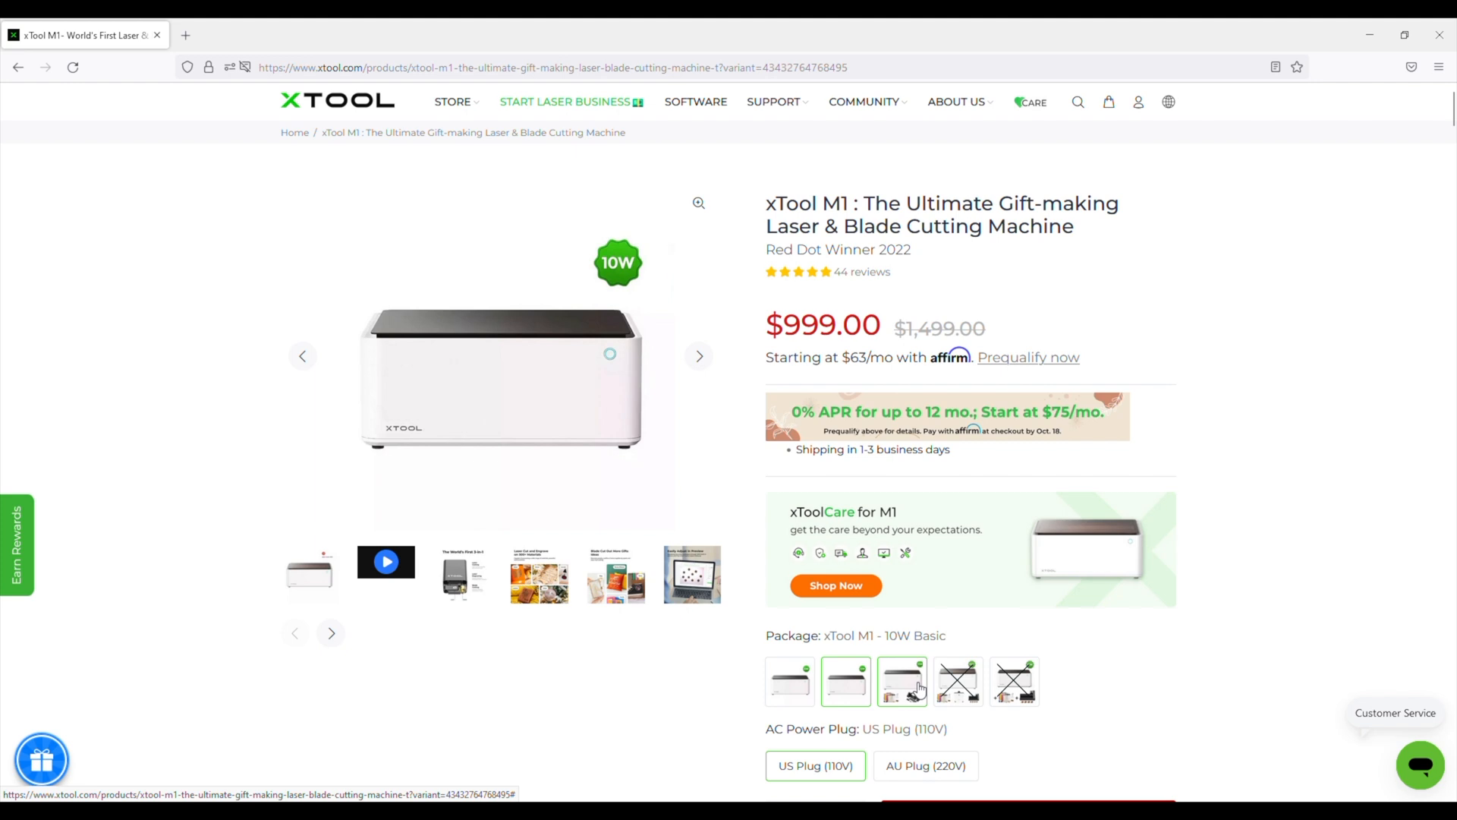
{"action": "left_click", "coordinate": [958, 682]}
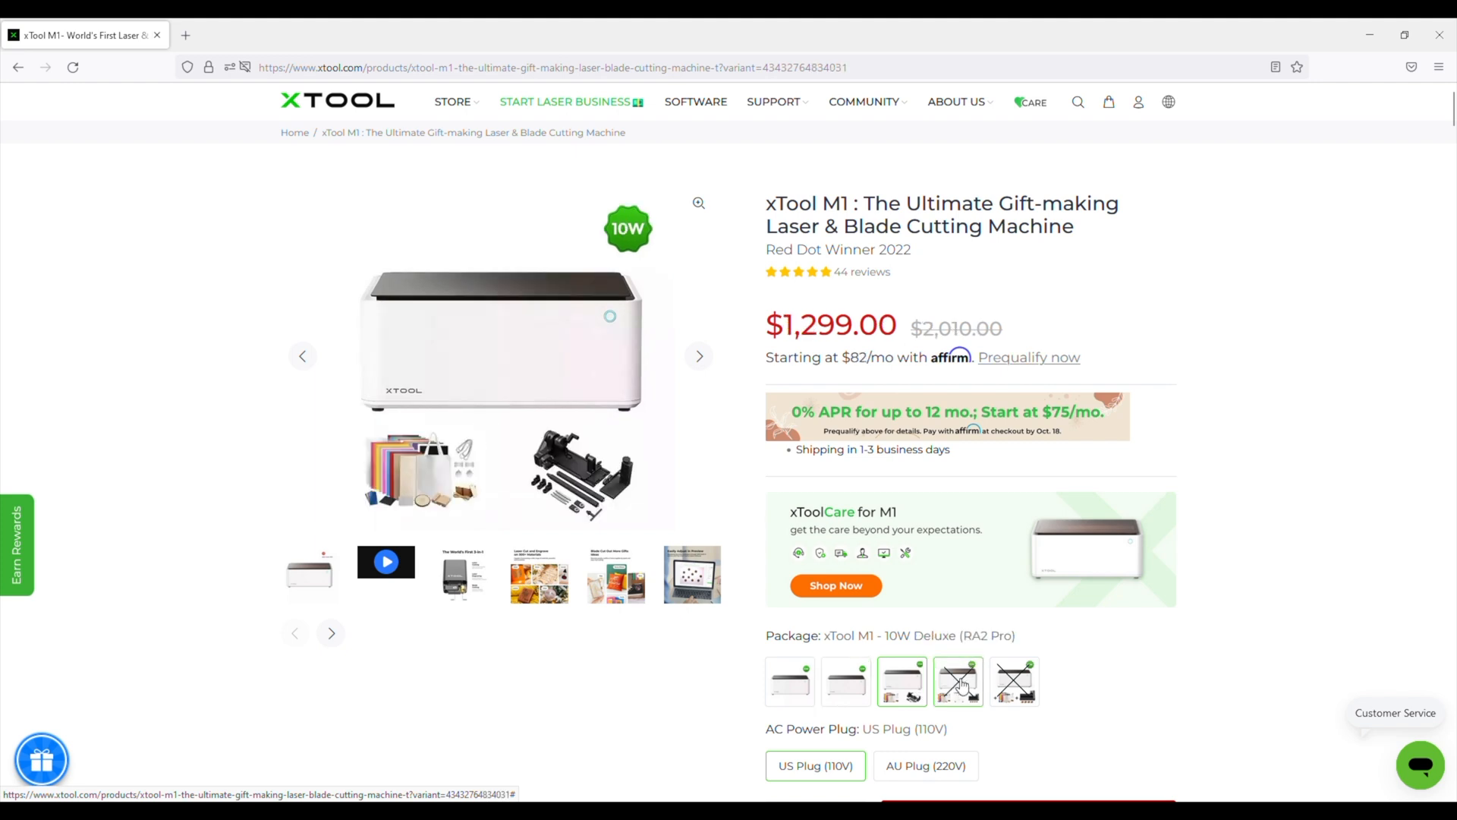
{"action": "left_click", "coordinate": [958, 681]}
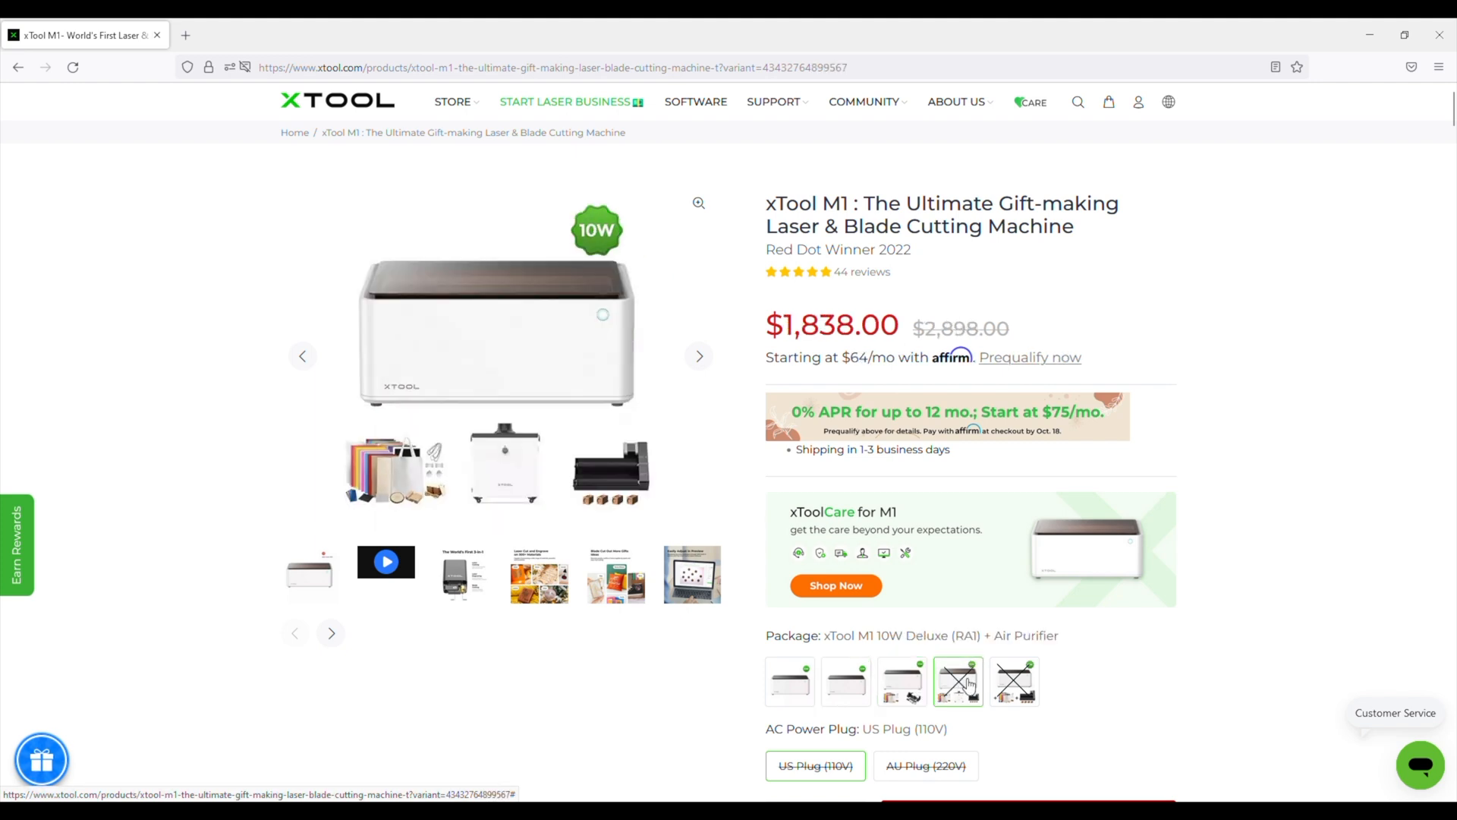